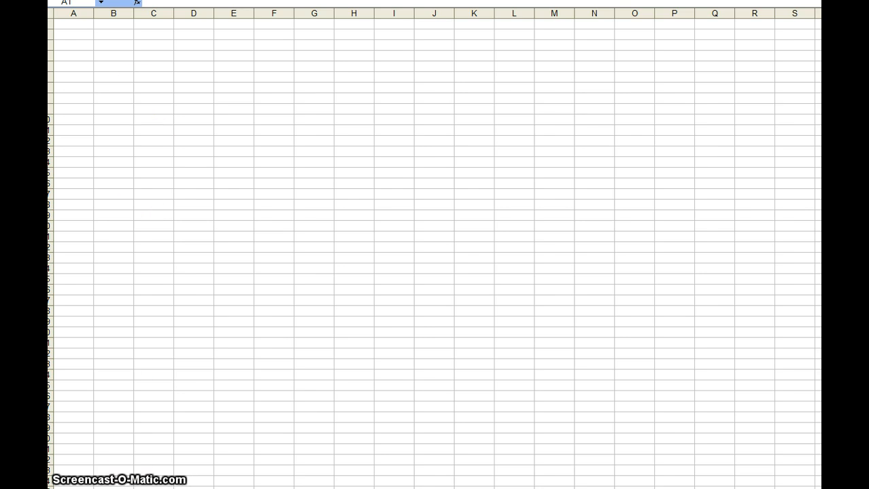
mouse_move(60, 143)
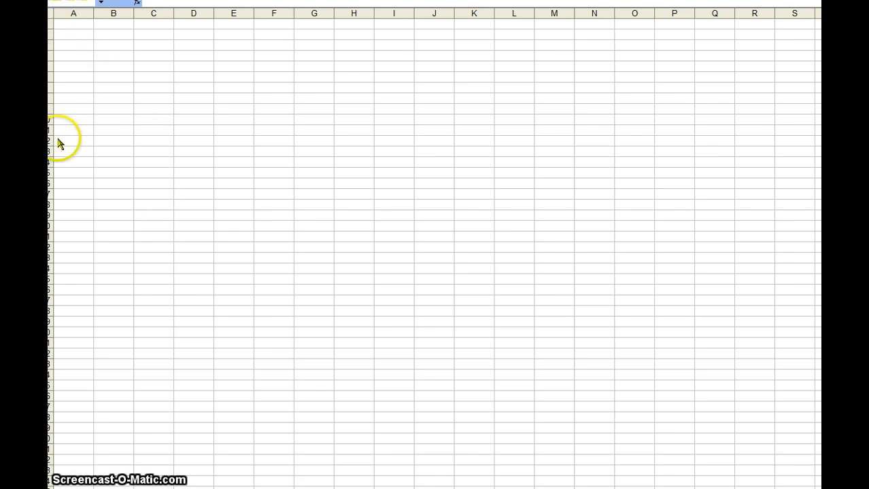
mouse_move(211, 21)
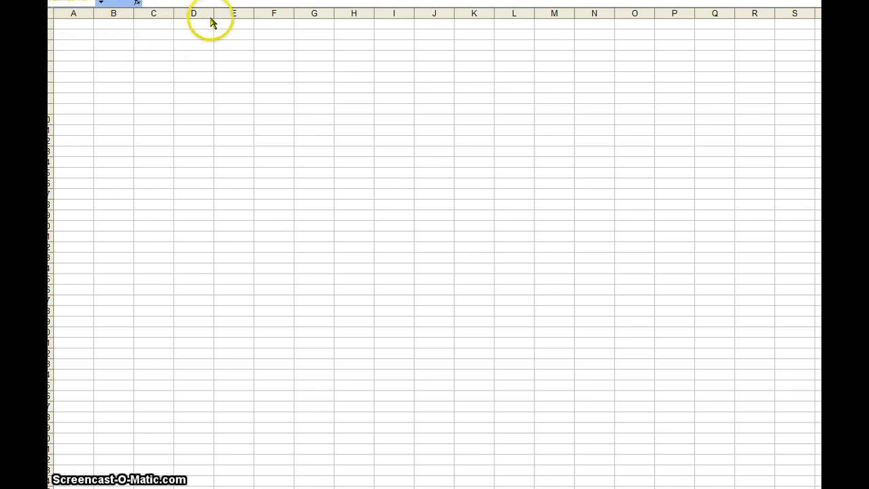
mouse_move(60, 74)
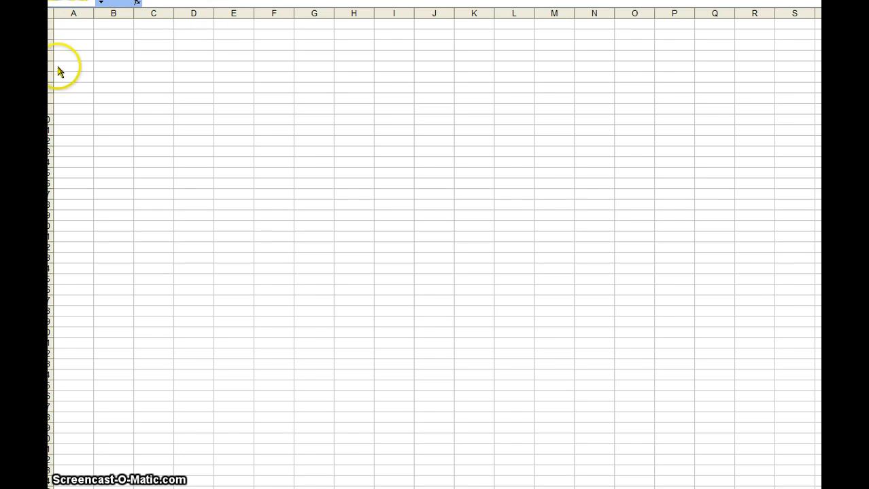
mouse_move(140, 188)
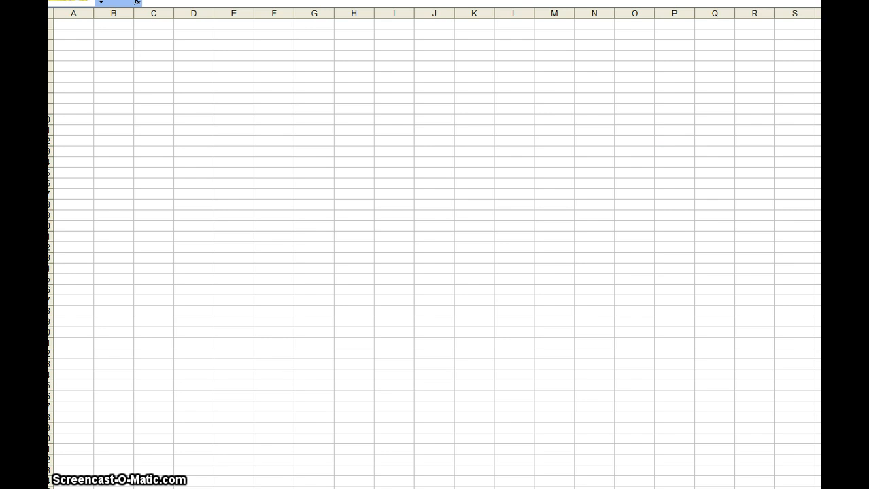
- Enter the headers Name, Address and DOB across row 1 of Book2
click(73, 24)
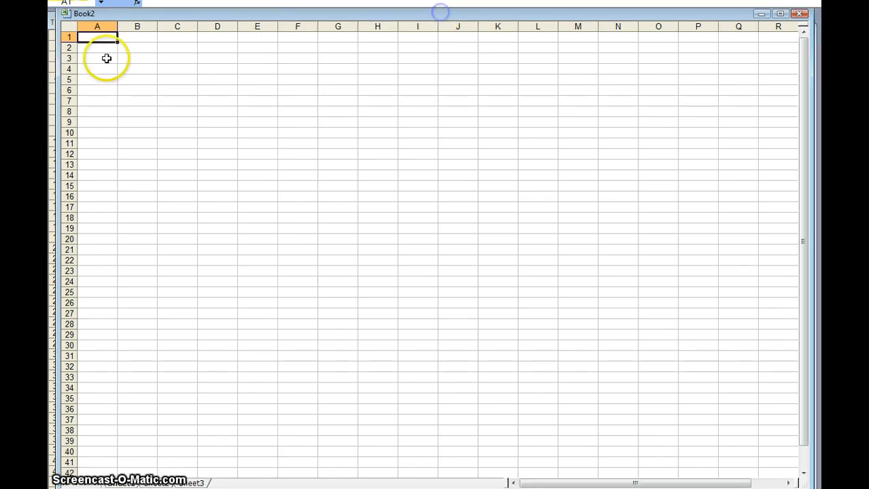
click(70, 37)
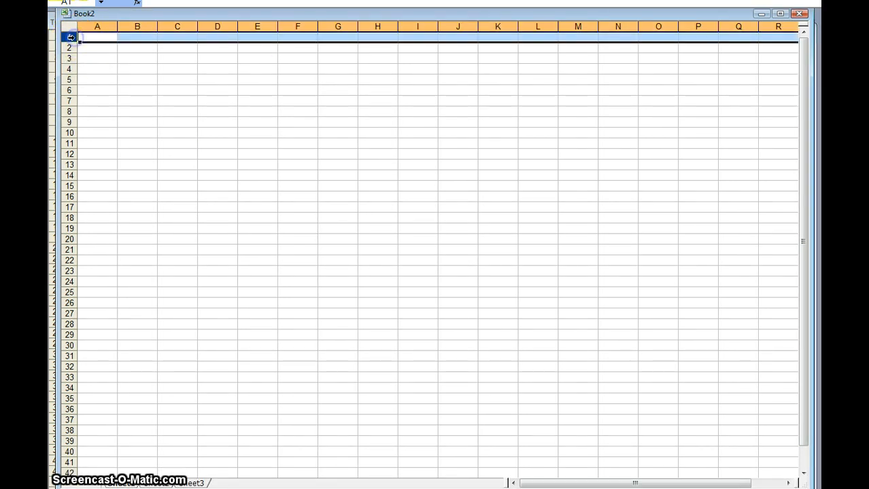
click(98, 26)
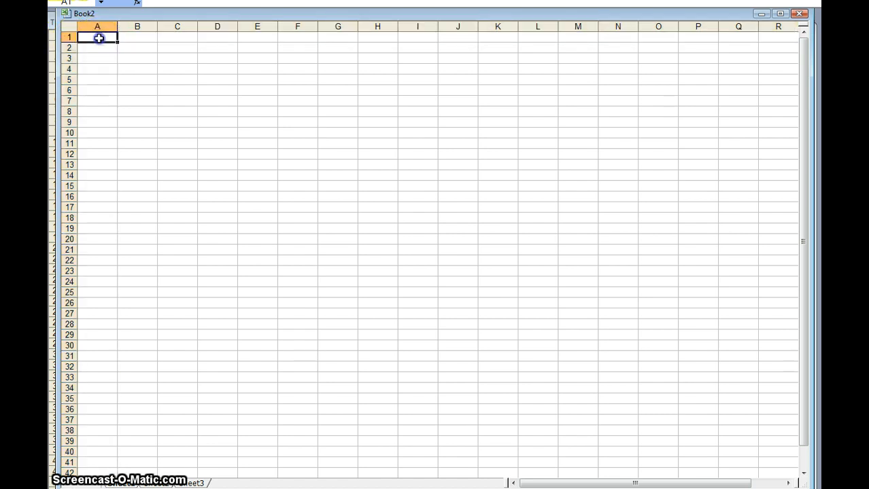
click(137, 37)
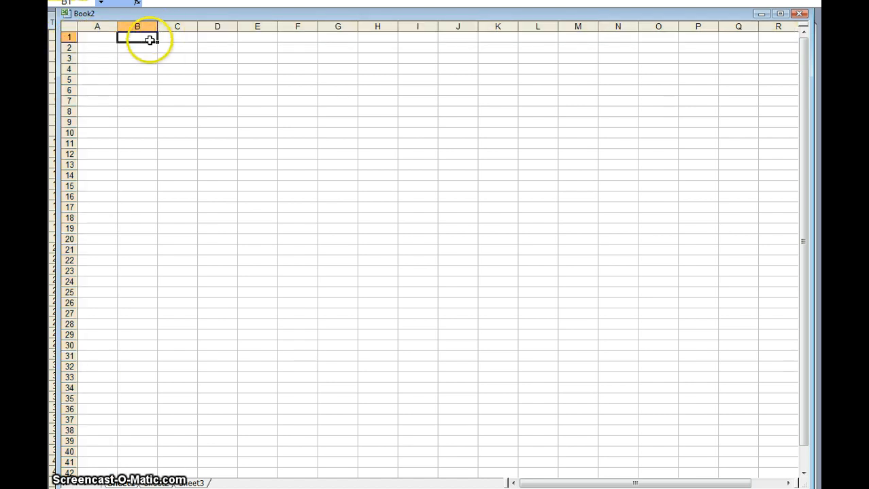
click(98, 37)
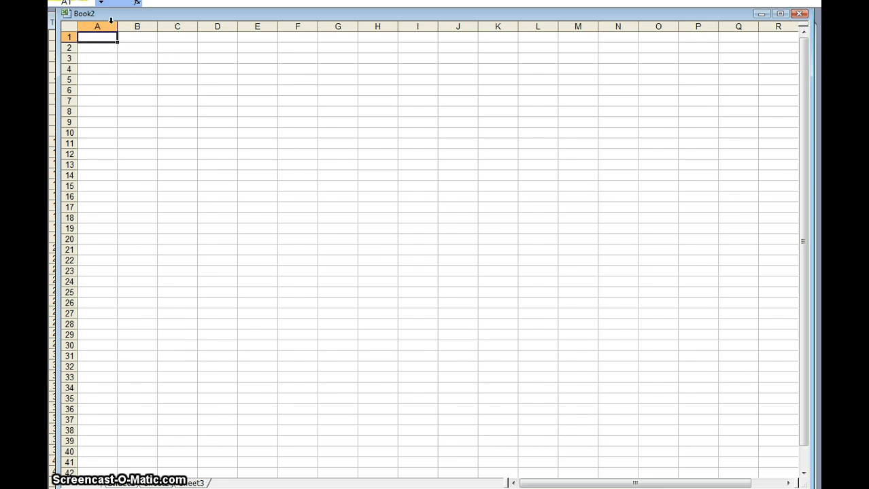
text(Name)
click(137, 37)
text(Addres)
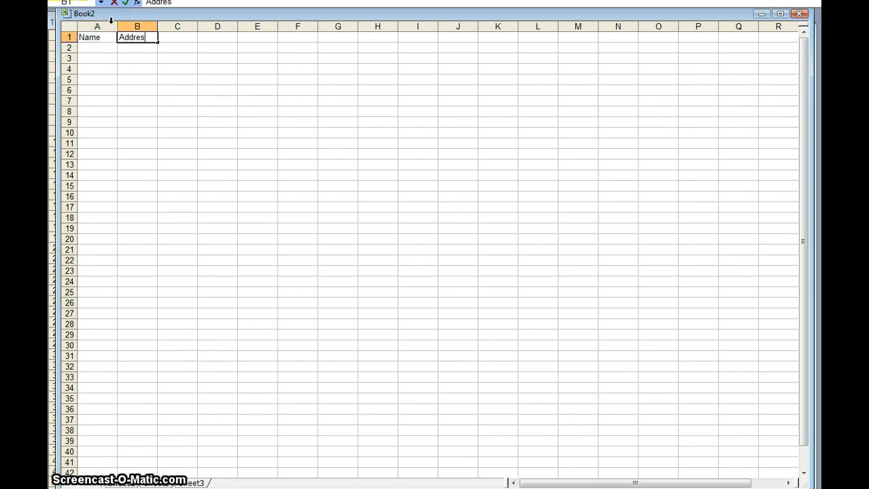
text(DO)
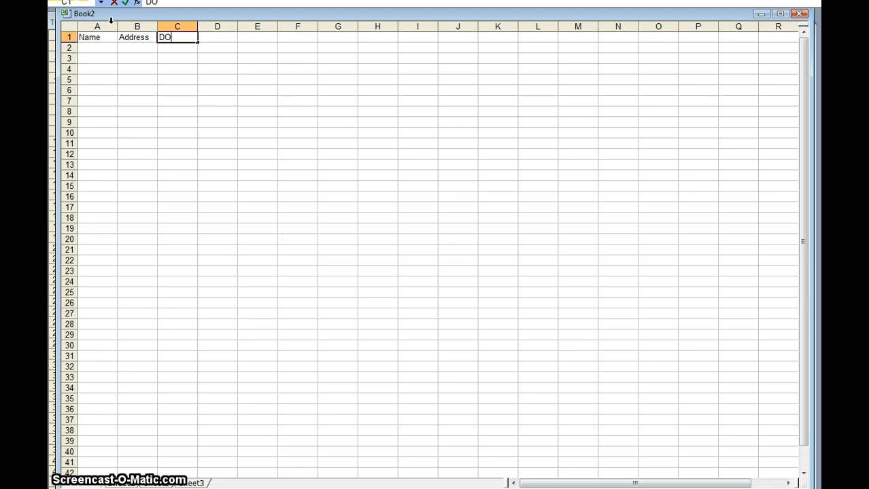
key(Return)
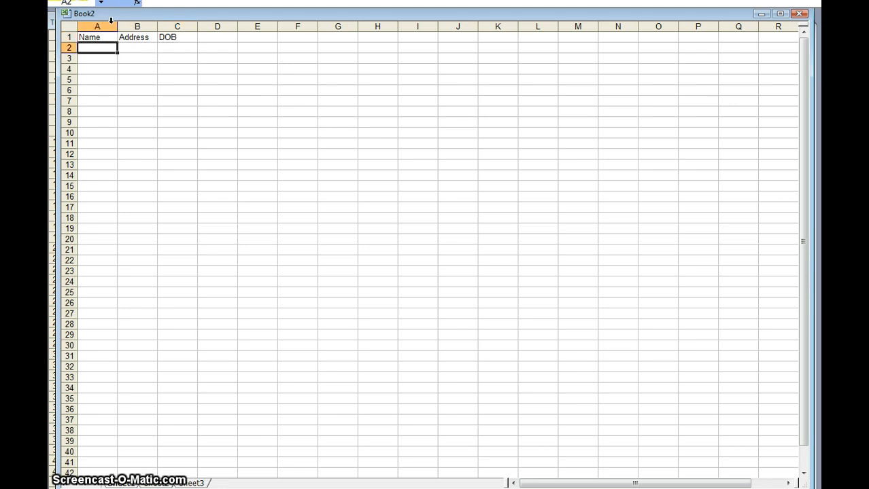
- Enter the name Gareth under the Name header in row 2
text(Gareth Thomas)
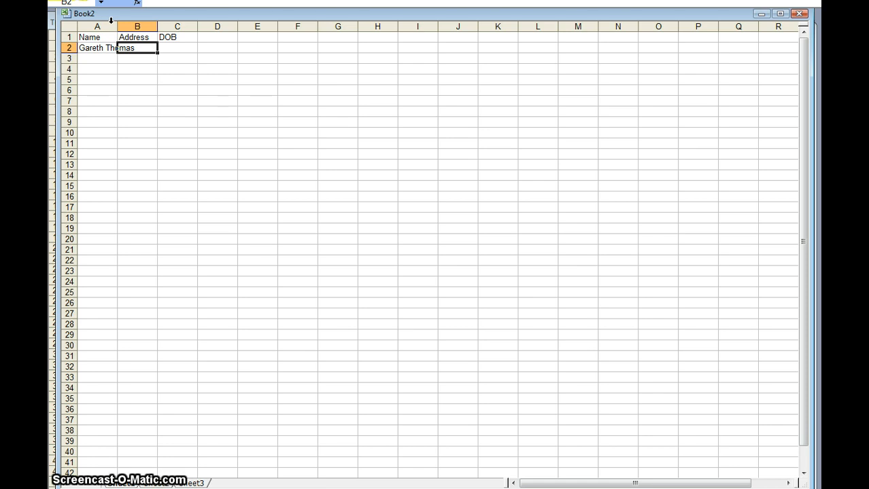
click(177, 48)
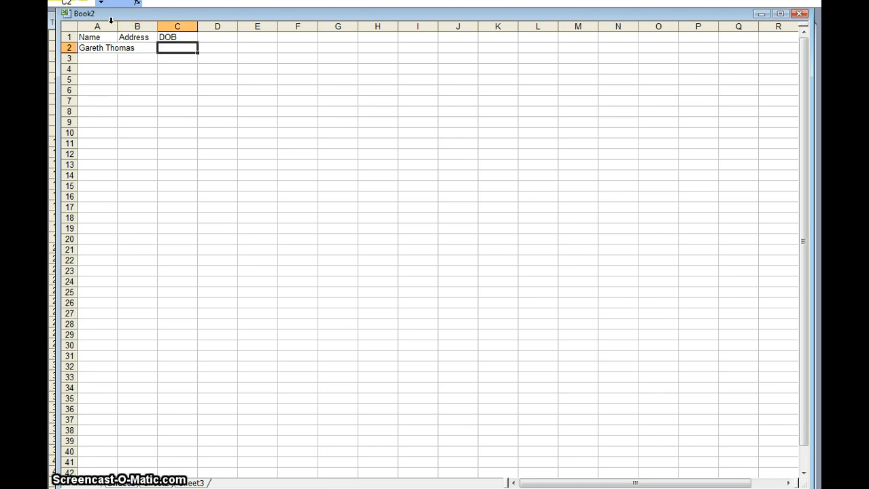
mouse_move(206, 270)
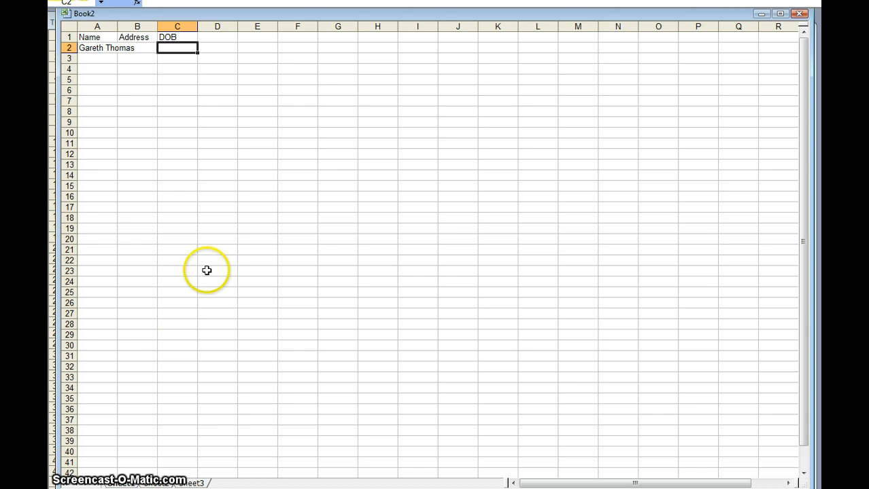
mouse_move(279, 110)
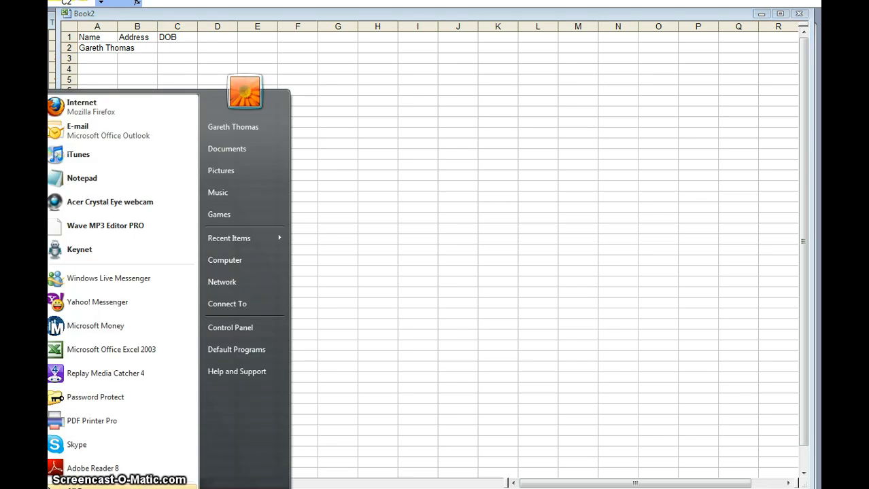
mouse_move(112, 349)
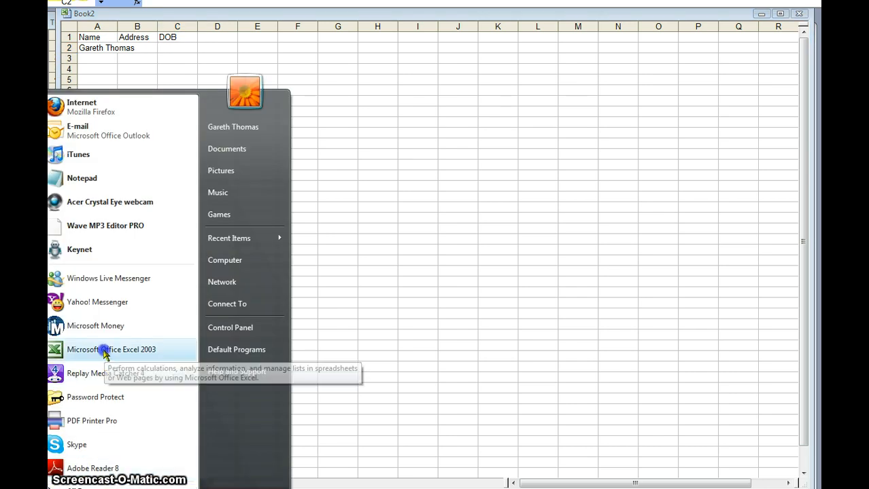
mouse_move(90, 345)
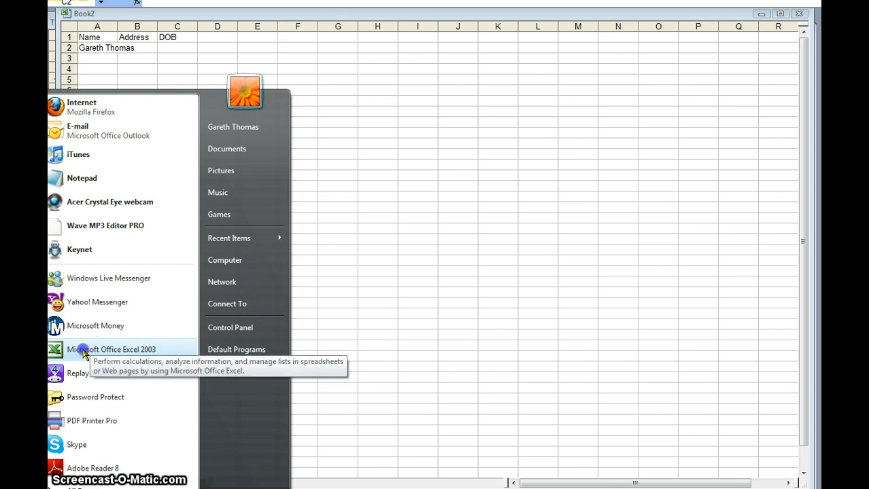
mouse_move(87, 353)
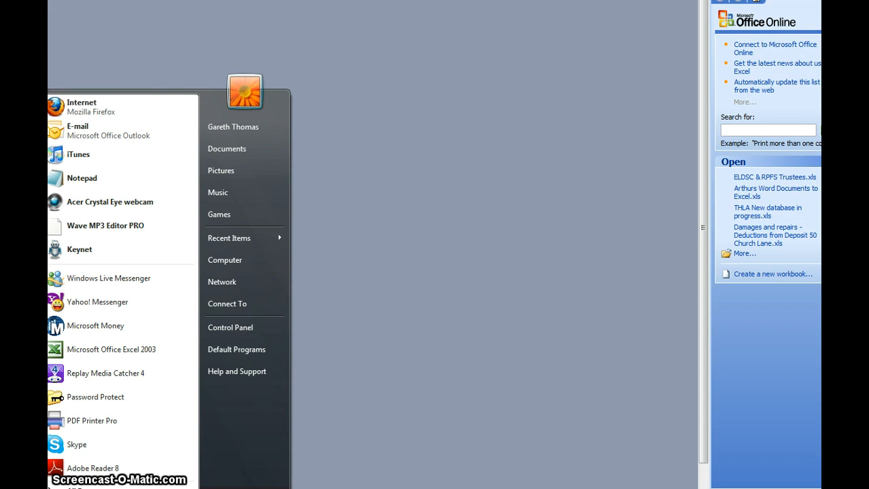
- Show the All Programs list and scroll to the Microsoft Office folder
click(102, 483)
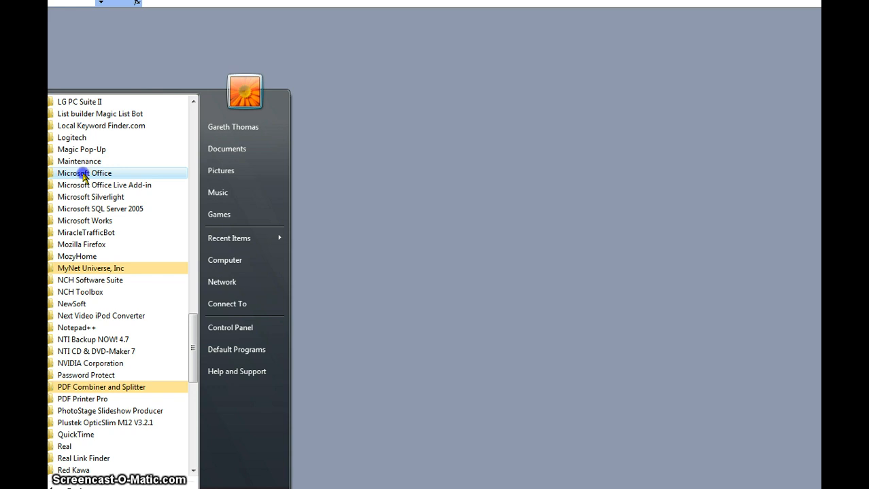
- Launch Microsoft Office Excel 2003 from the Microsoft Office folder to a blank workbook
click(85, 173)
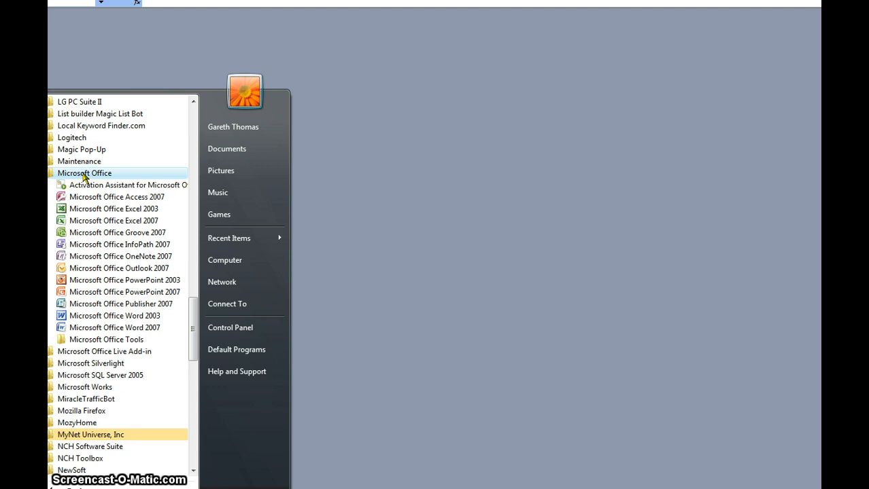
mouse_move(101, 209)
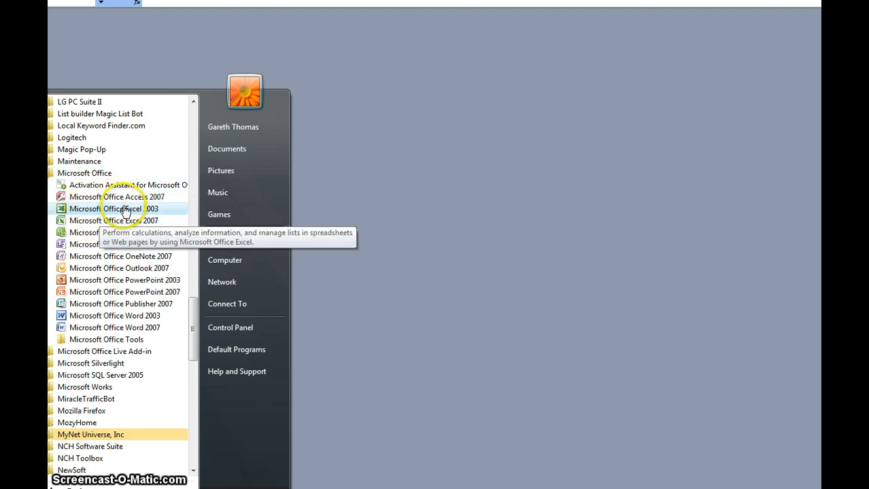
click(114, 210)
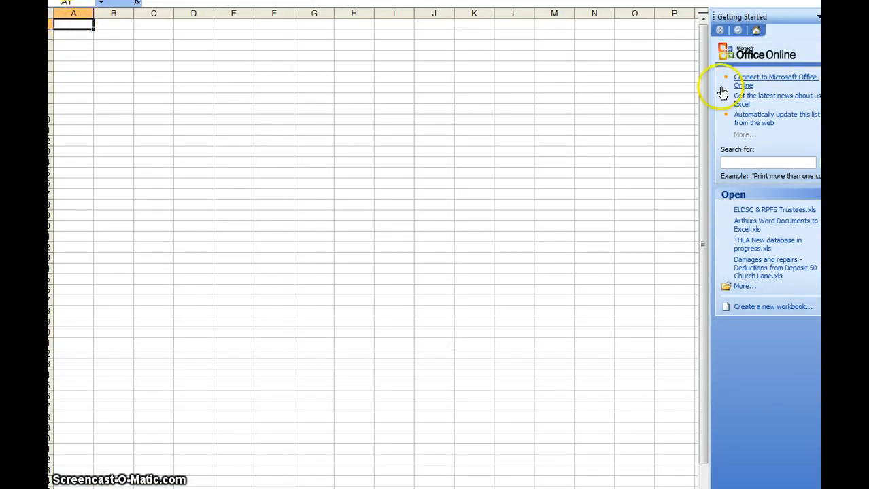
click(813, 17)
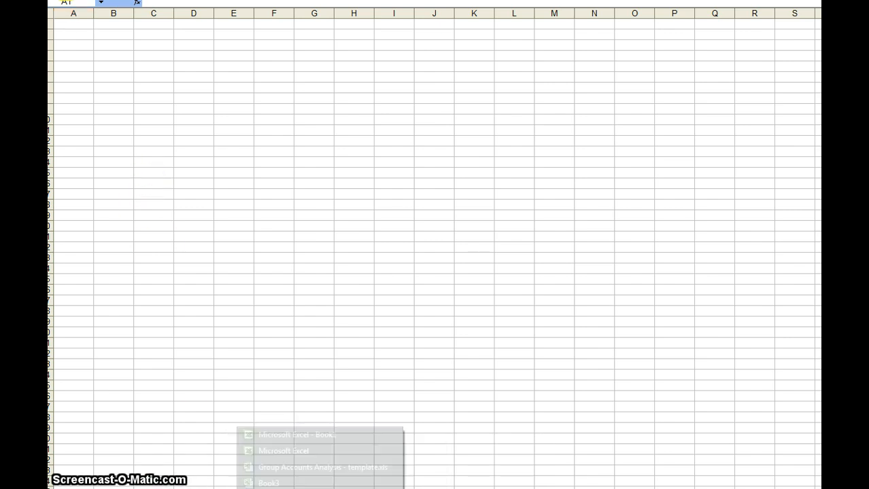
- Switch to 'Group Accounts Analysis - template.xls' and highlight its Bank Account transaction rows
click(322, 467)
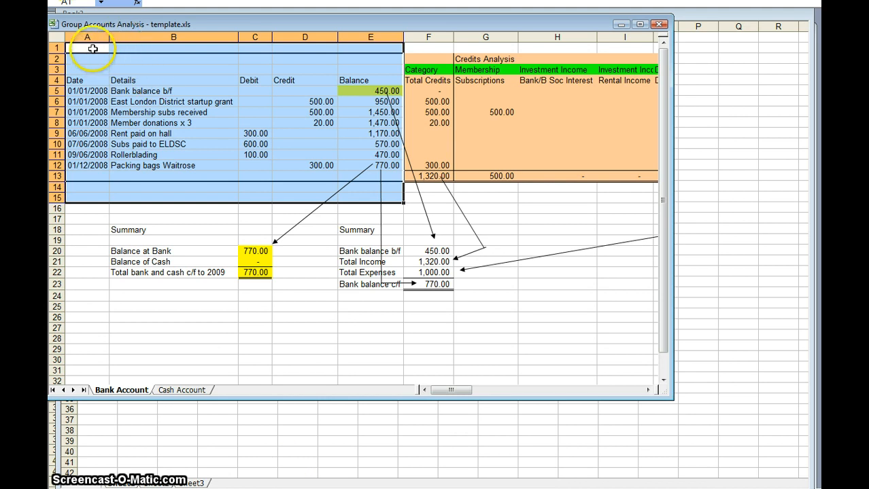
drag(87, 48, 370, 100)
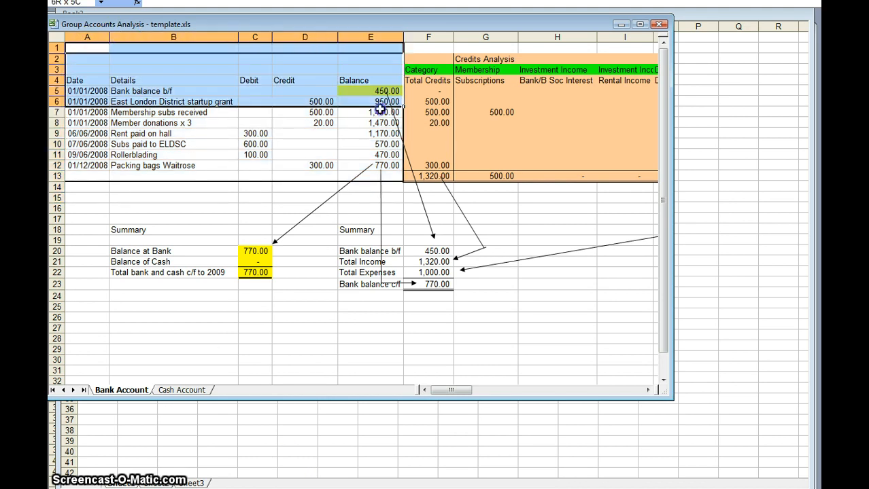
drag(379, 100, 379, 177)
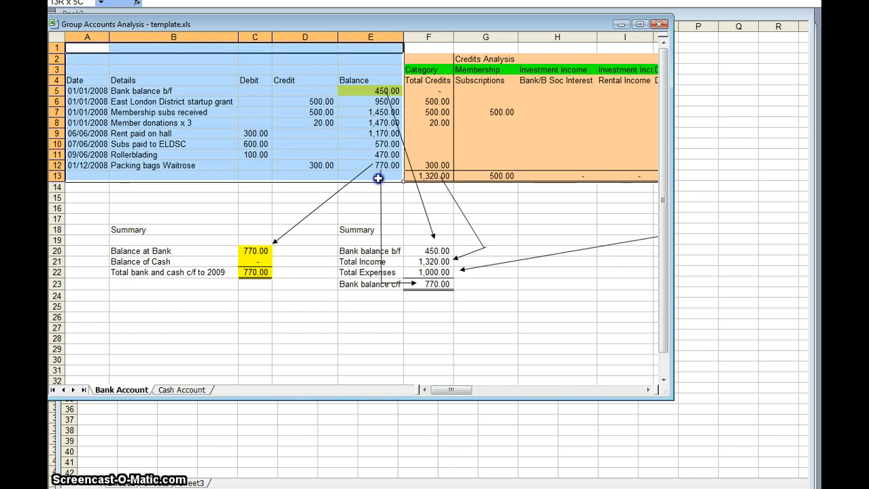